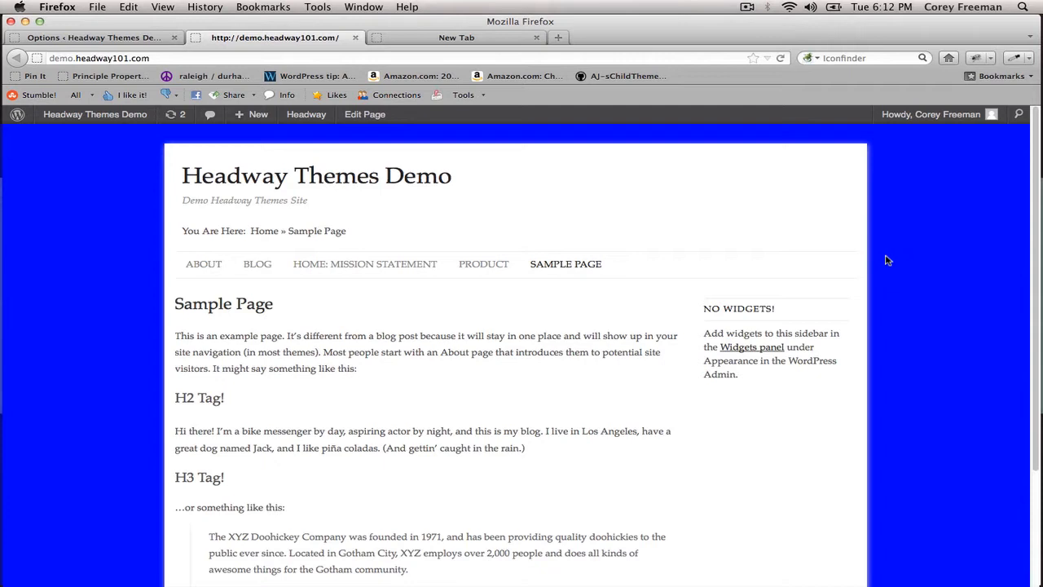
mouse_move(721, 210)
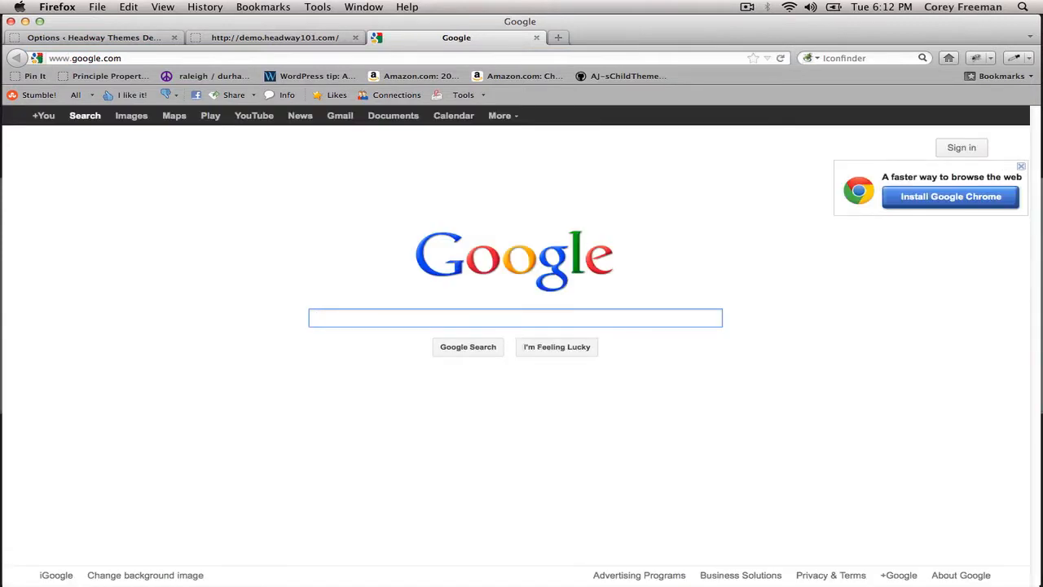
Search Google for 'google fonts' and open the Google Web Fonts result.
click(514, 318)
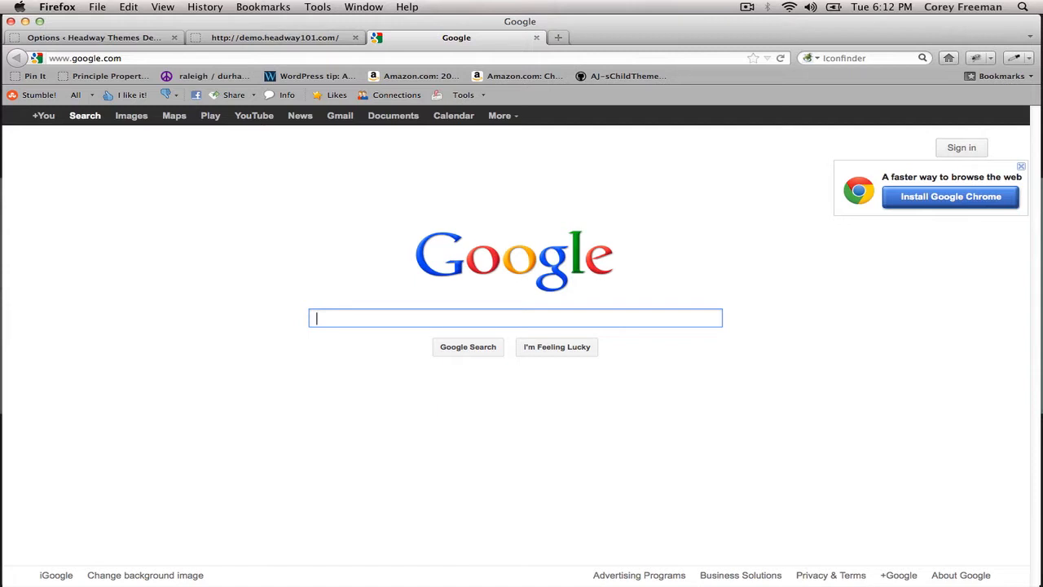
text(google fonts)
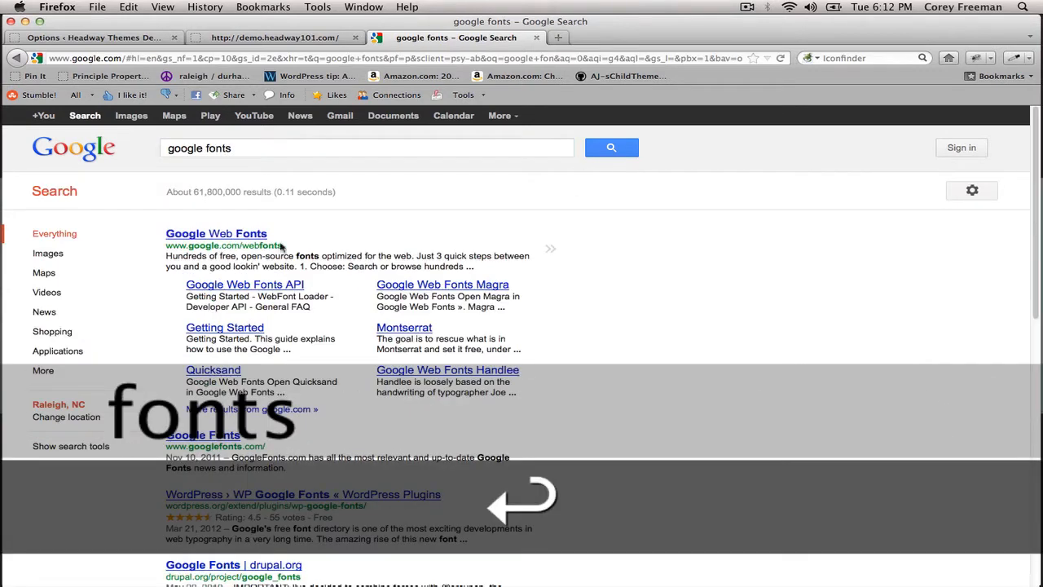
click(215, 234)
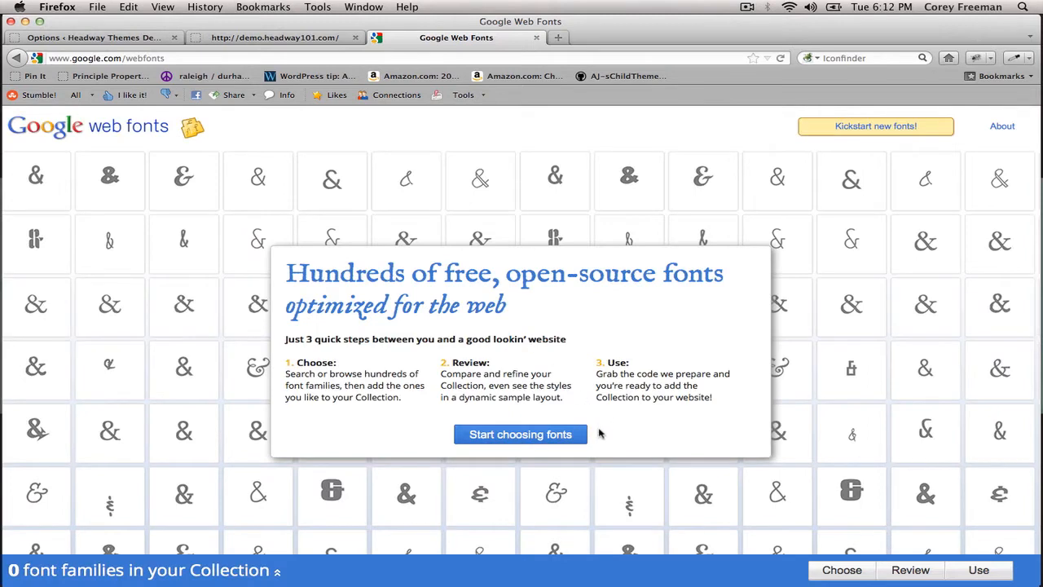
Start choosing fonts and scroll the catalogue down to Bad Script.
click(520, 434)
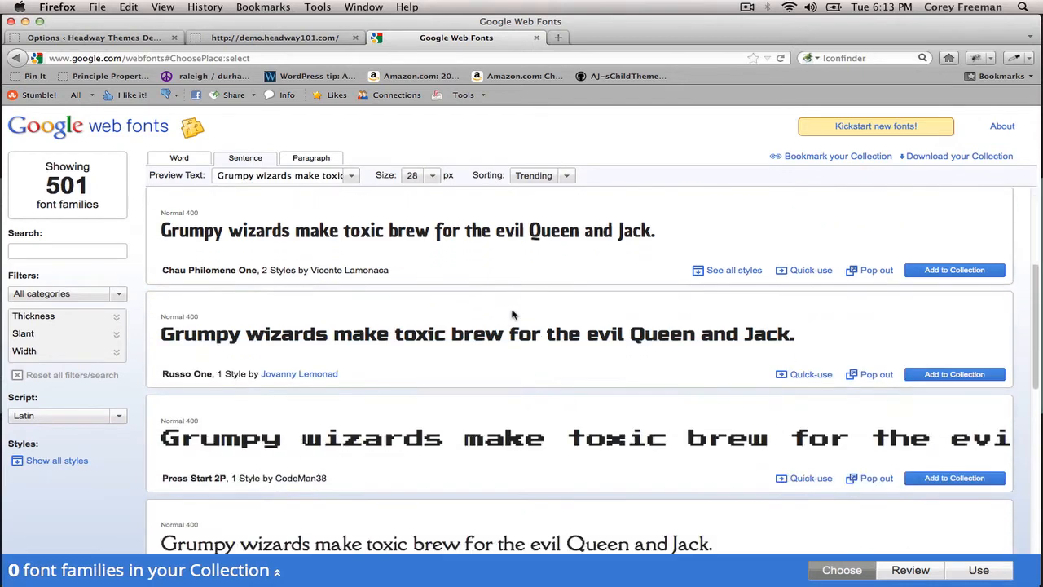
scroll(down, 3)
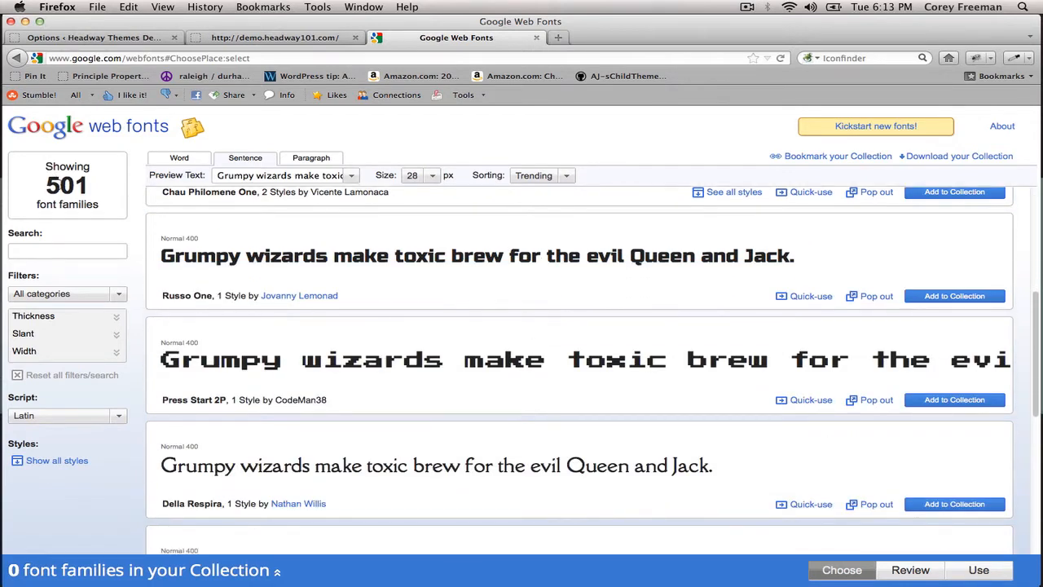
mouse_move(340, 345)
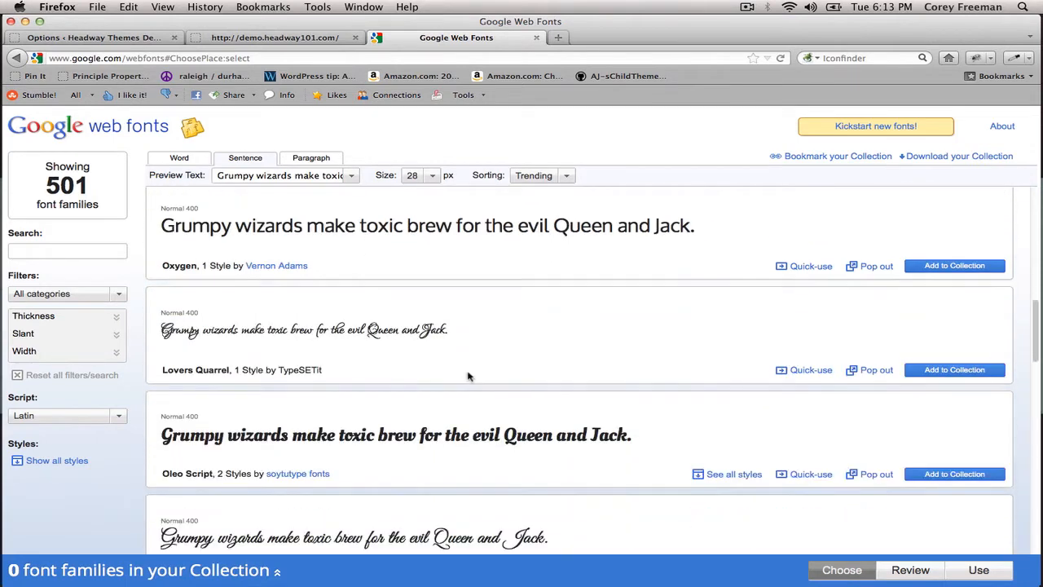
scroll(down, 3)
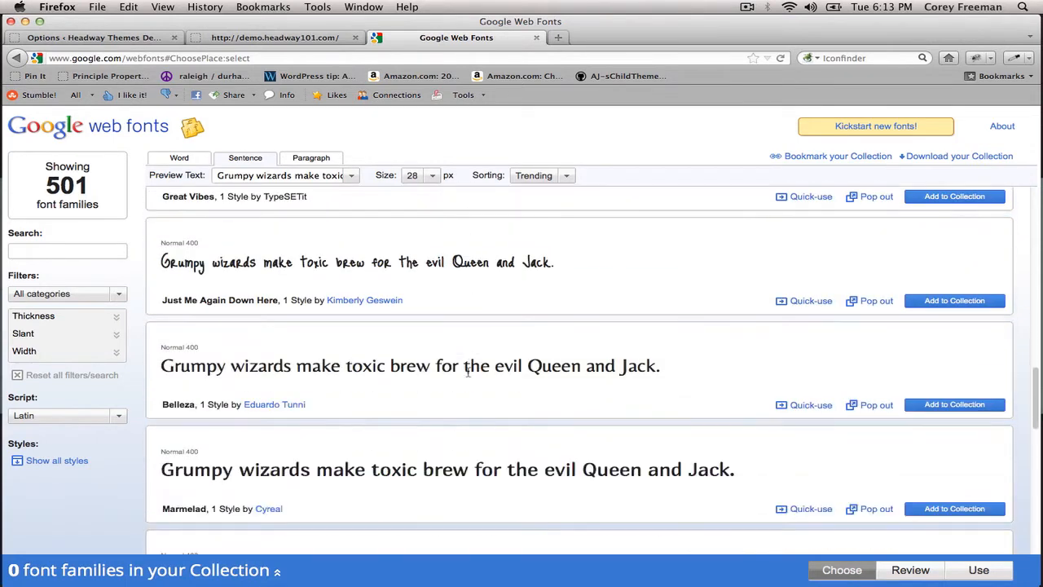
scroll(down, 3)
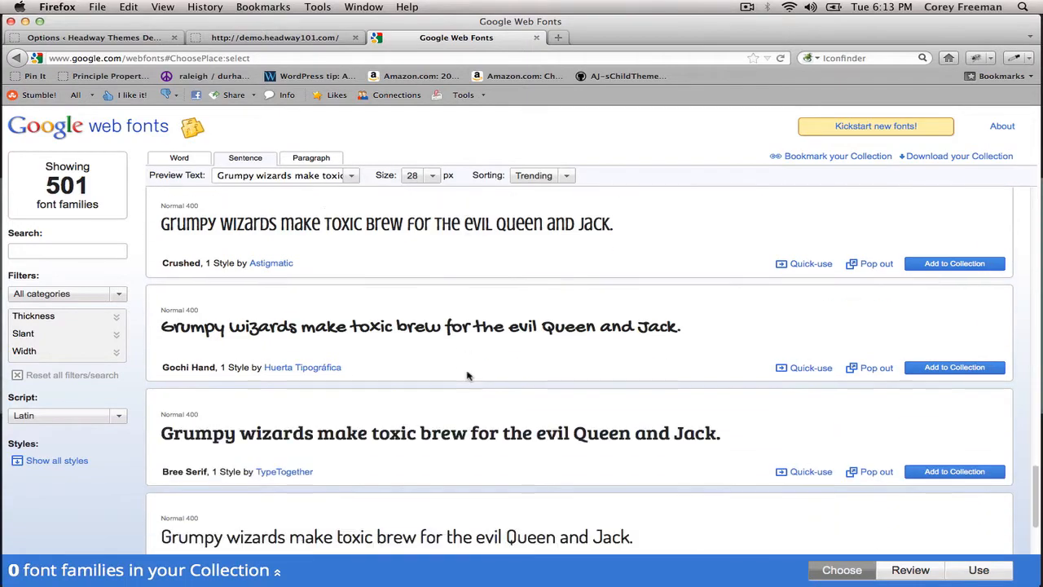
scroll(down, 3)
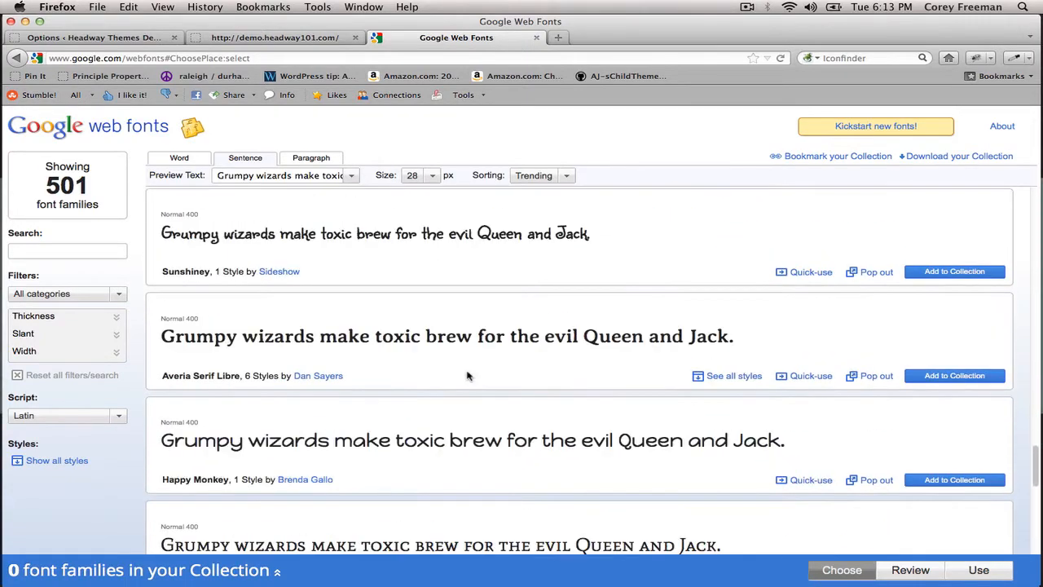
scroll(down, 3)
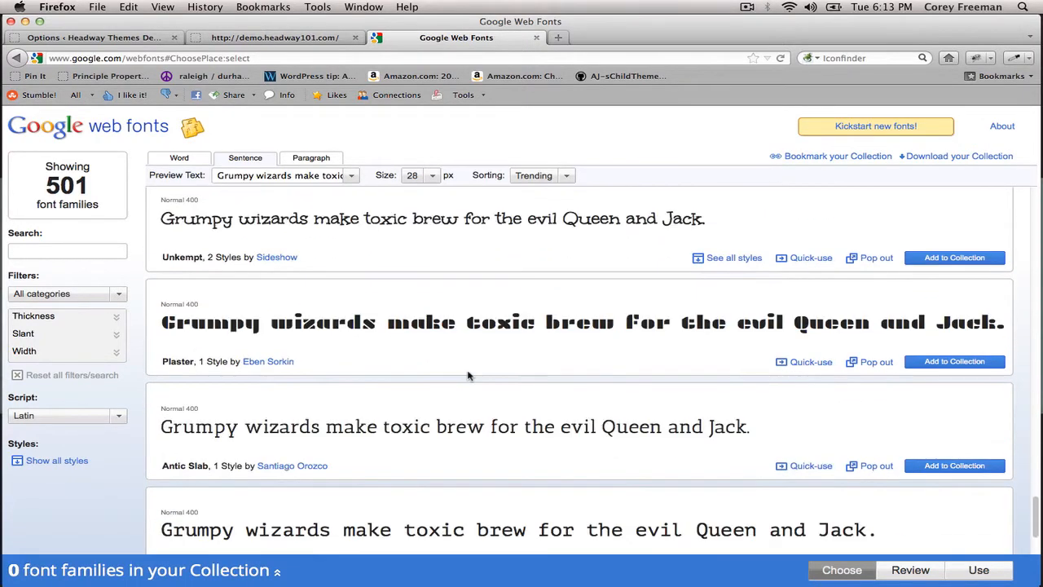
scroll(down, 3)
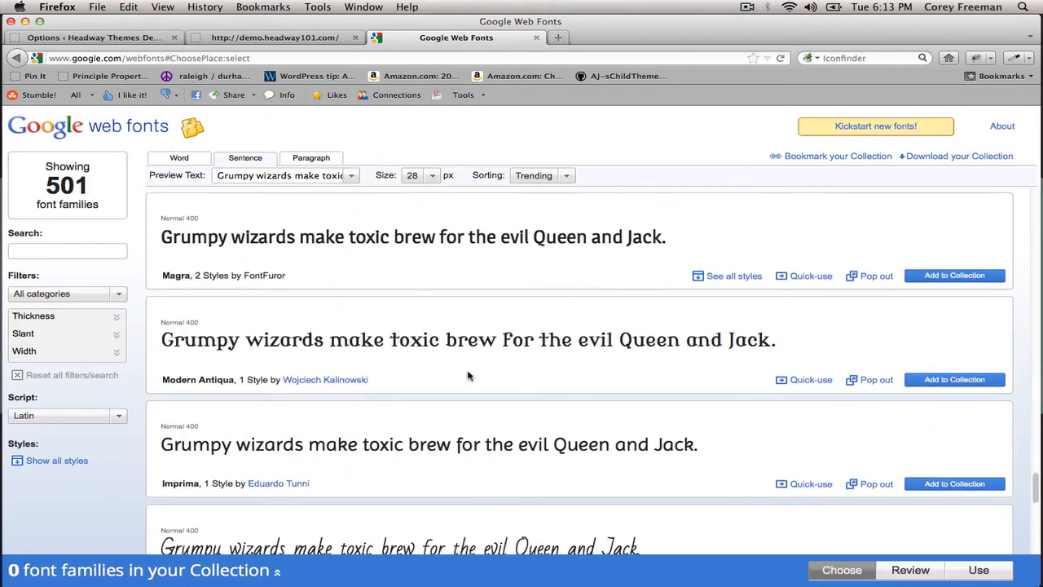
scroll(down, 3)
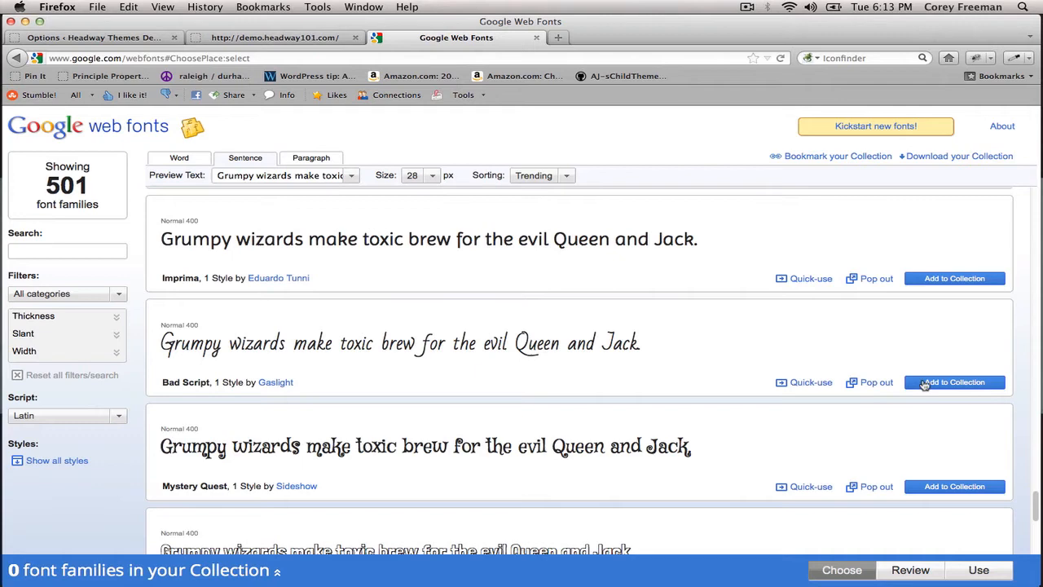
mouse_move(381, 335)
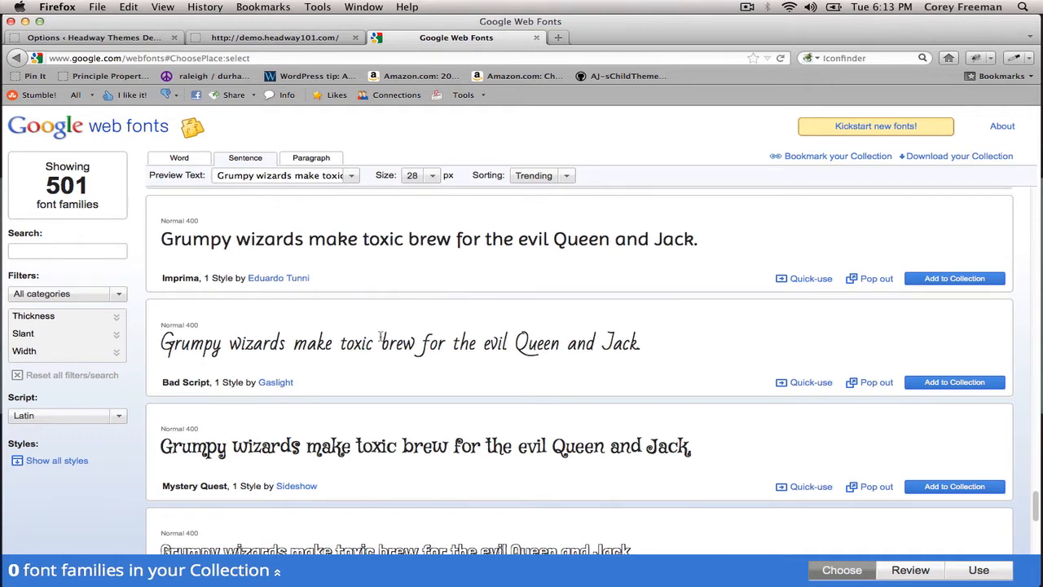
mouse_move(390, 339)
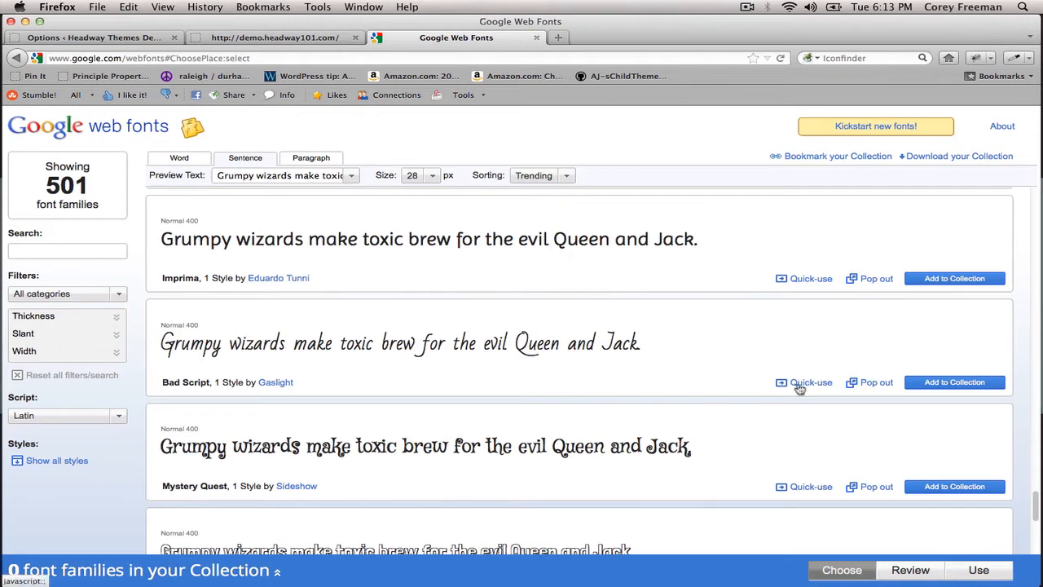
Open Quick-use for Bad Script and copy its stylesheet link code.
click(805, 382)
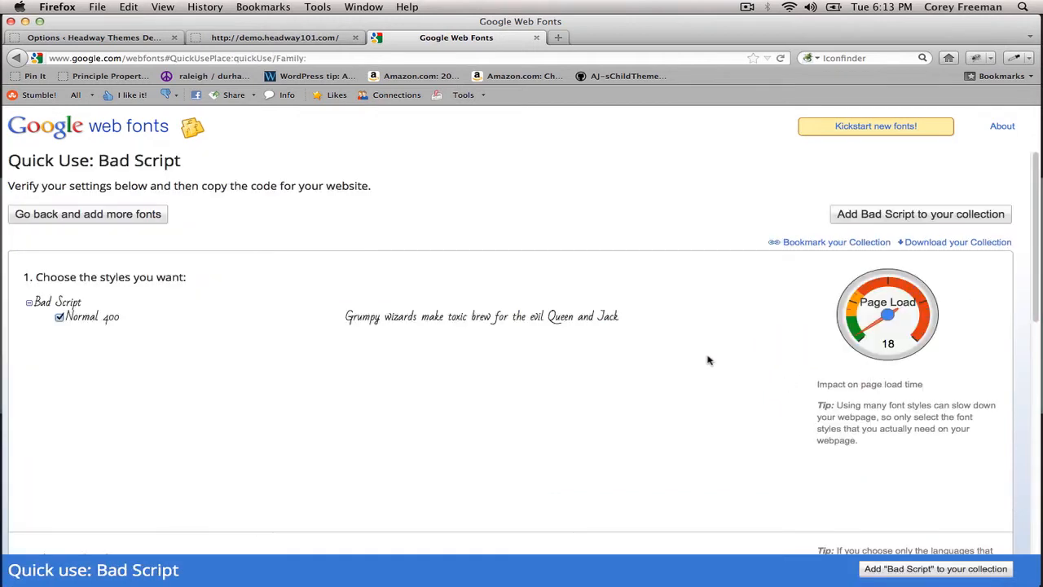
scroll(down, 3)
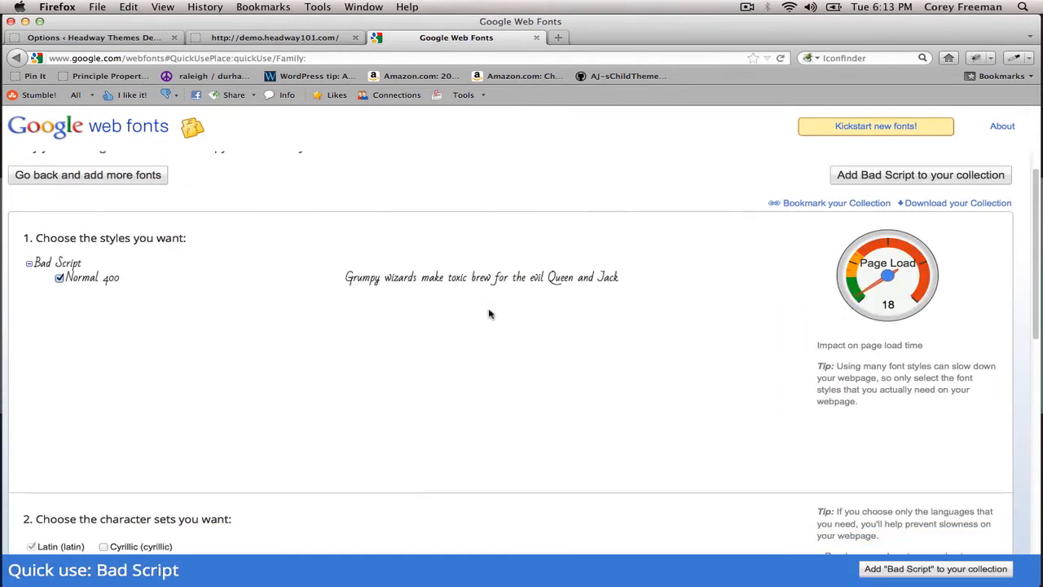
scroll(down, 3)
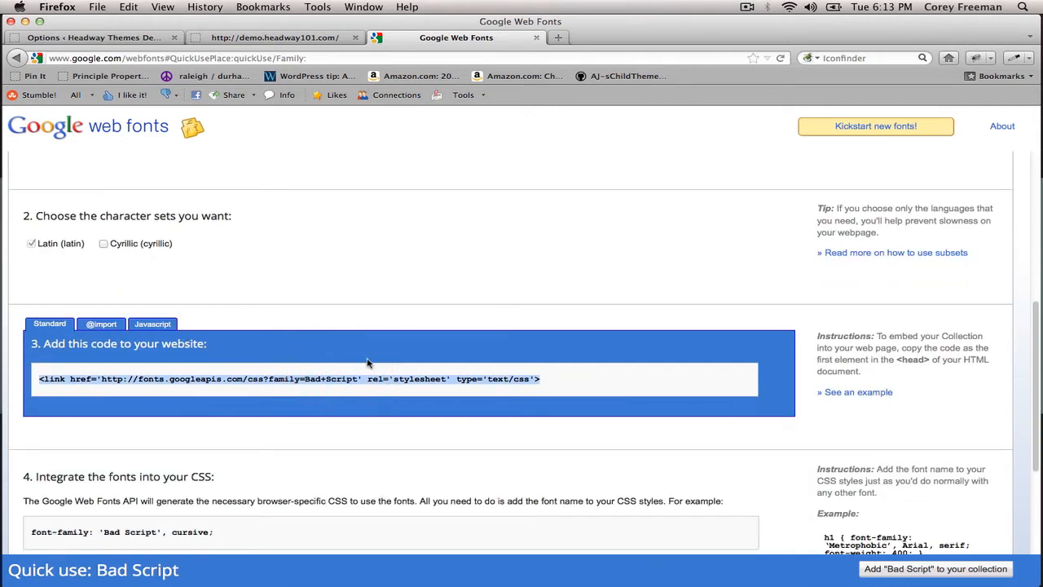
key(cmd+c)
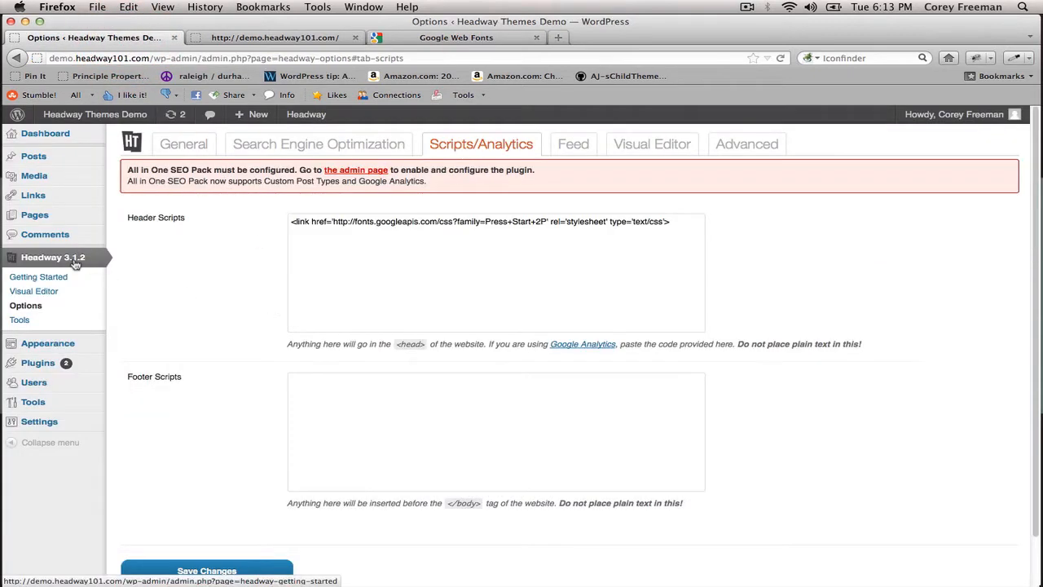
Paste the Bad Script link into Headway's Header Scripts and save the changes.
click(25, 305)
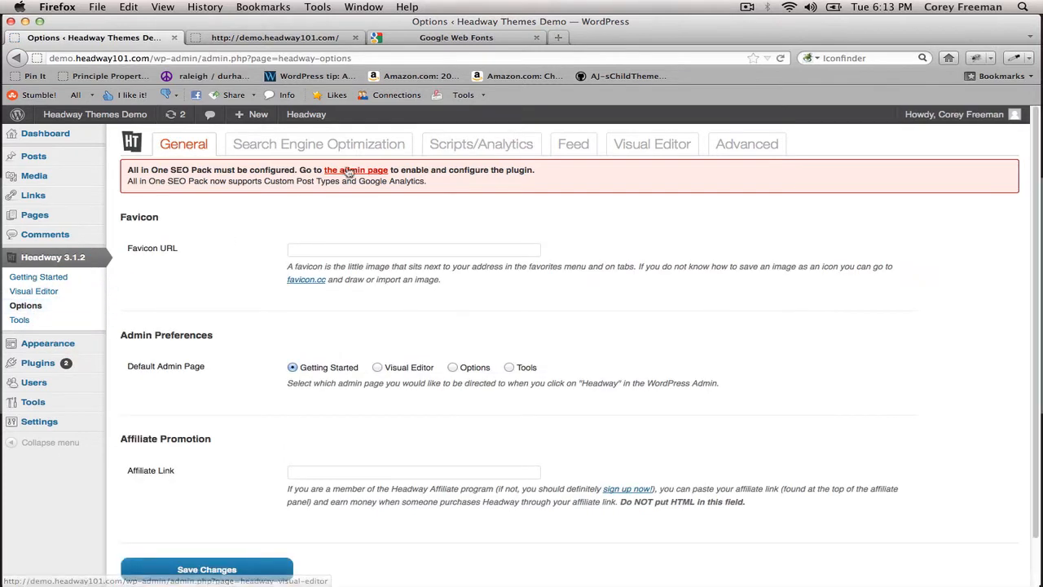
click(481, 144)
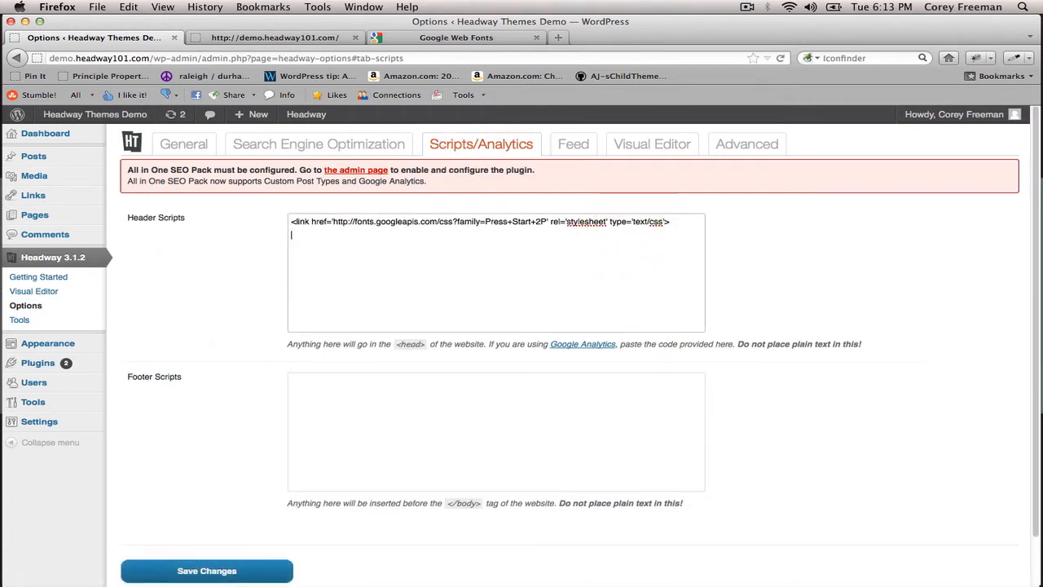
key(cmd+v)
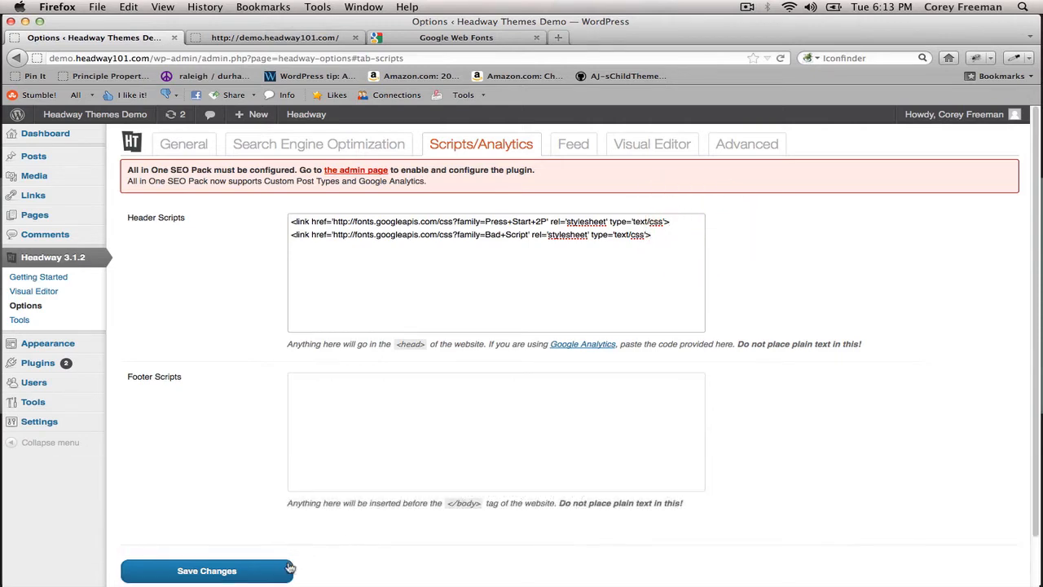
click(206, 569)
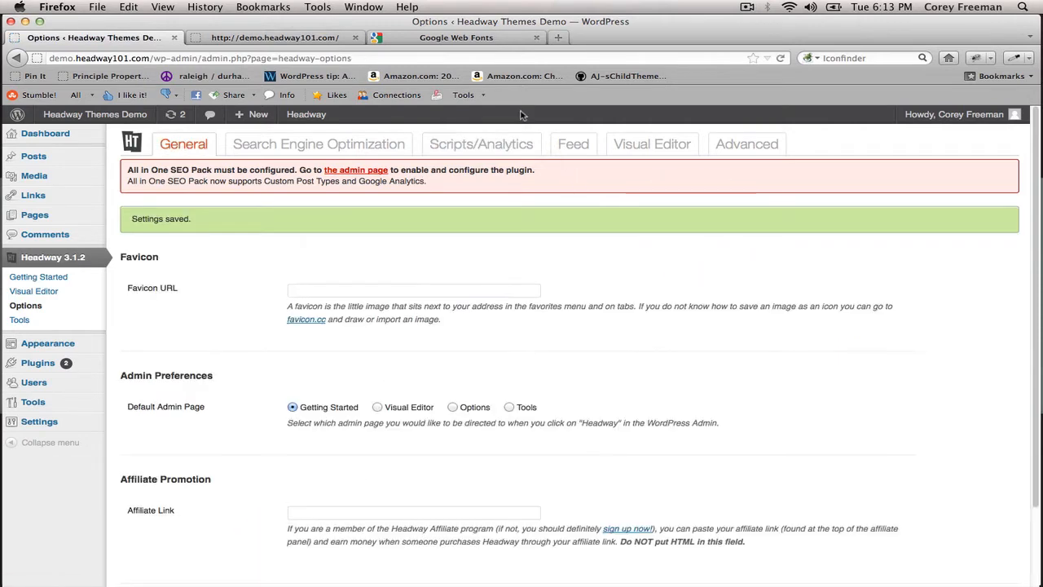
click(455, 37)
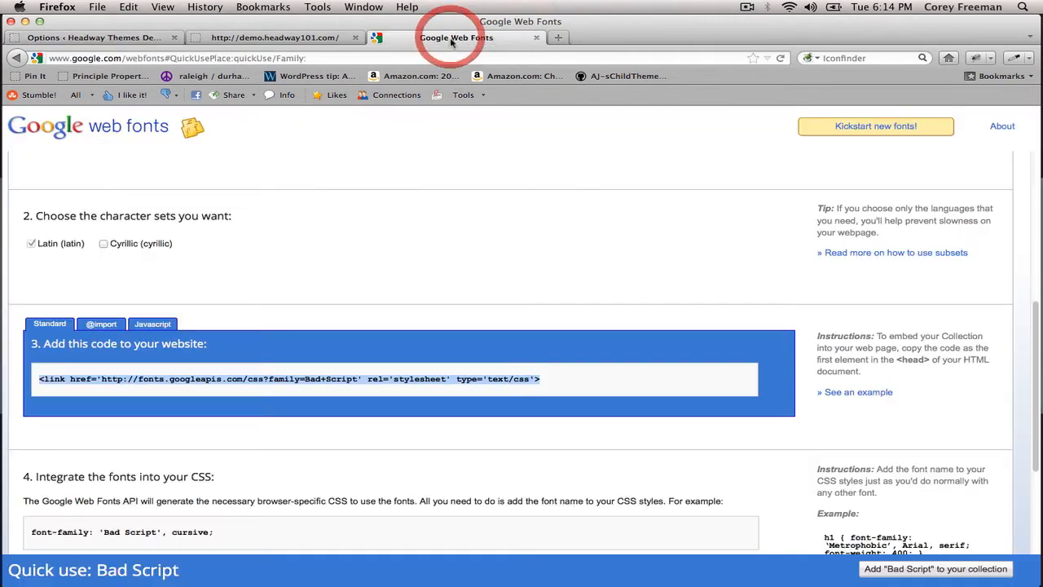
Copy Bad Script's font-family rule and return to the demo site tab.
scroll(down, 3)
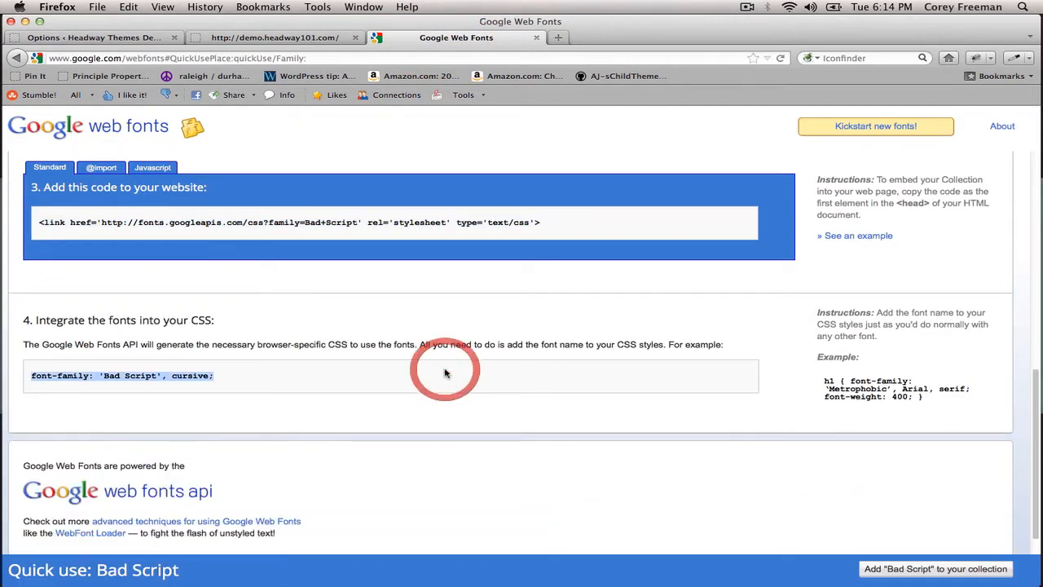
key(cmd+c)
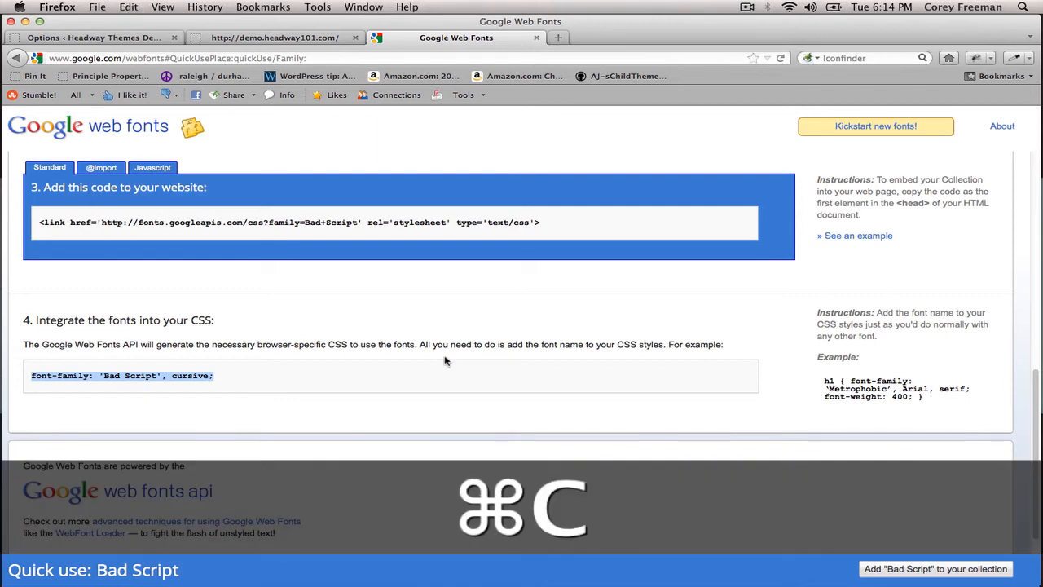
click(273, 37)
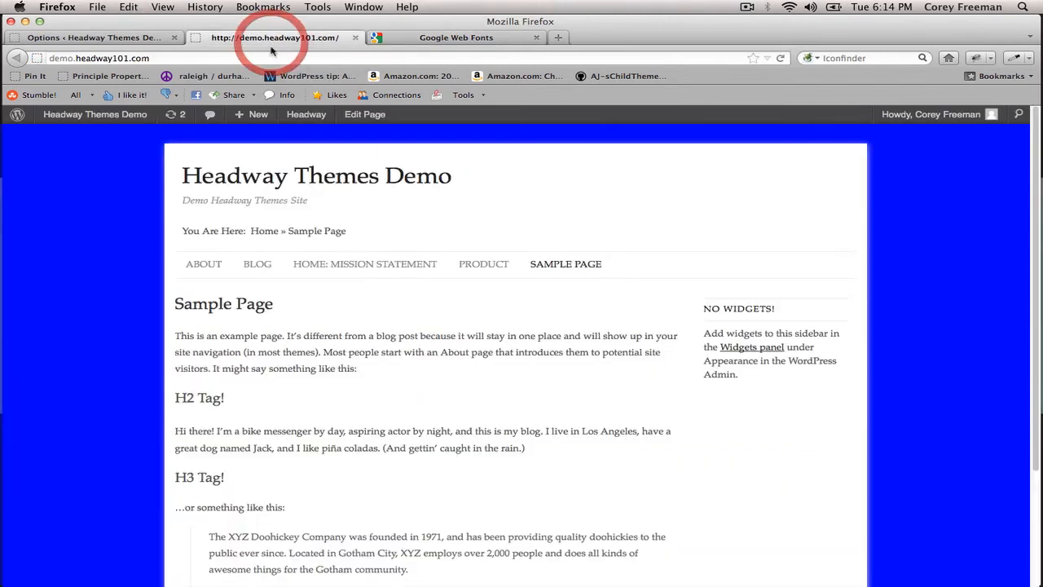
Open the Visual Editor in Design mode and show the Live CSS editor.
click(306, 114)
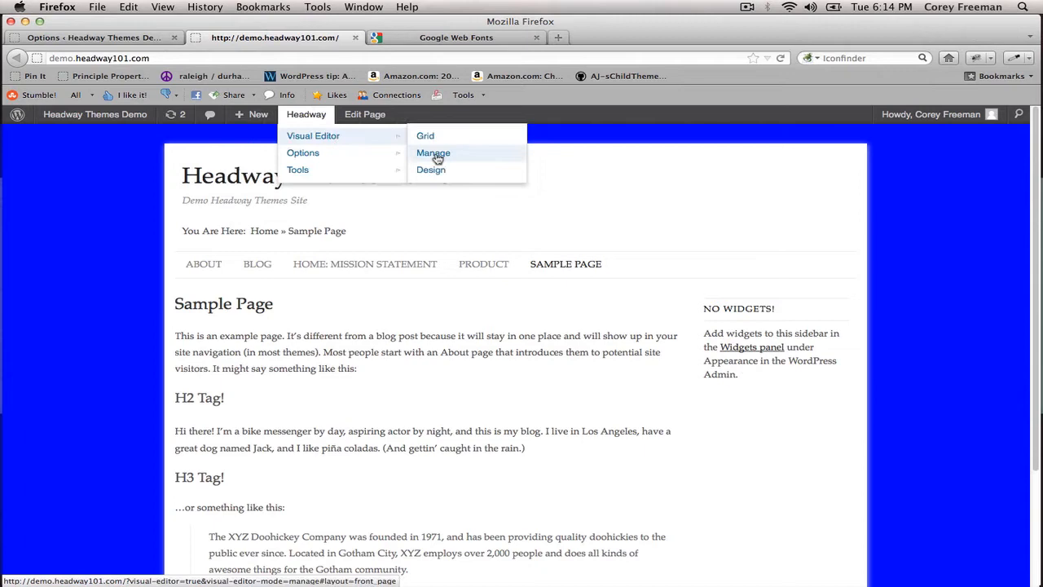
click(431, 169)
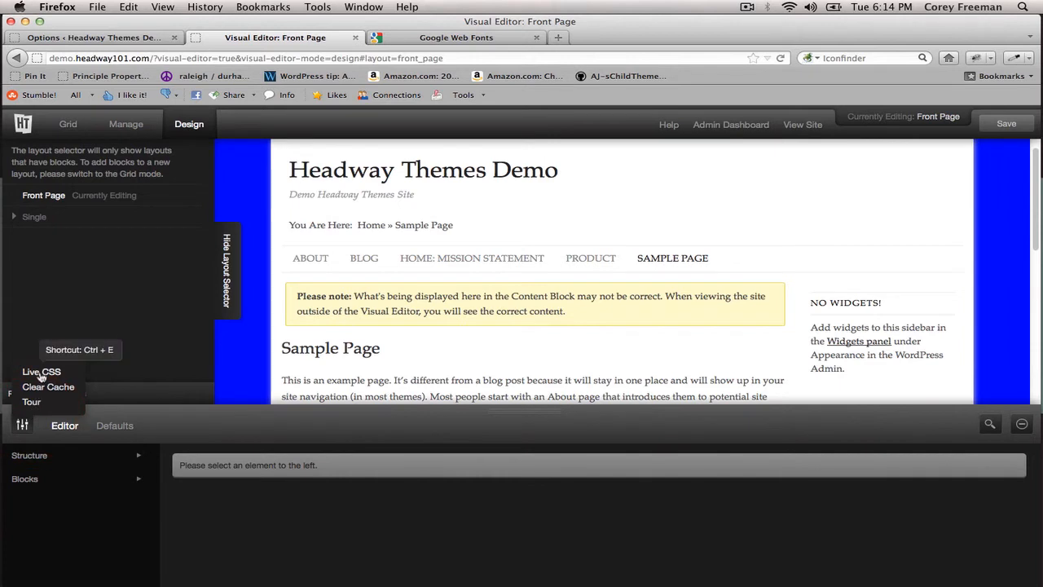
click(41, 372)
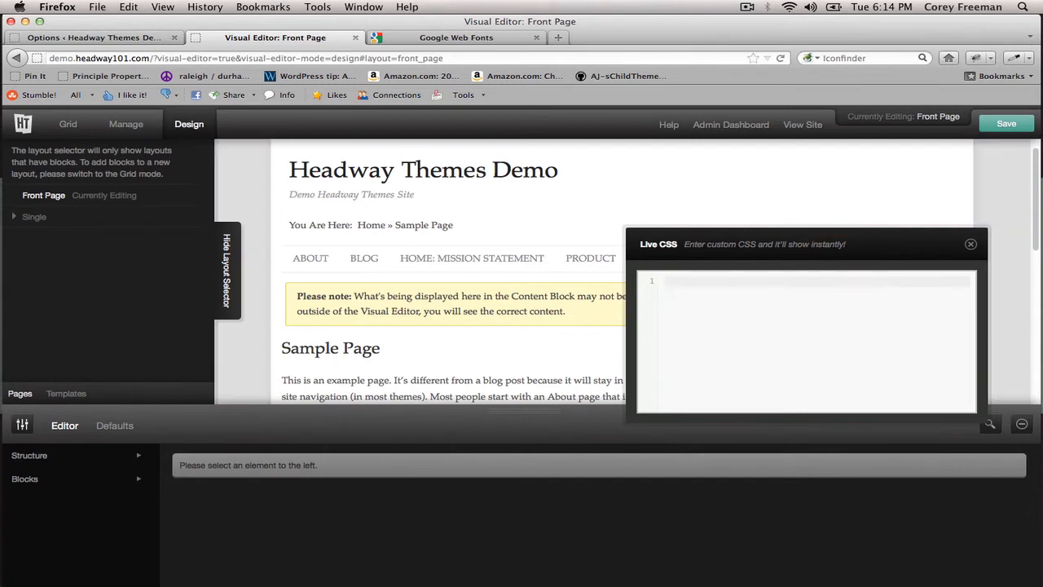
Add selectors 'body.custom .entry-title, body.custom .entry-content' before the Bad Script font-family rule.
text(body.cu)
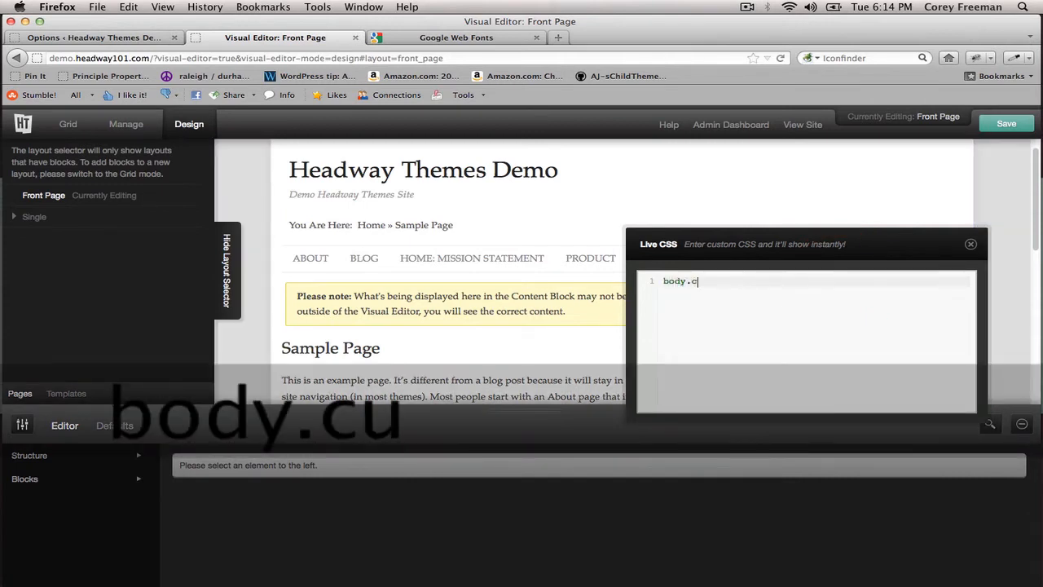
text(stom)
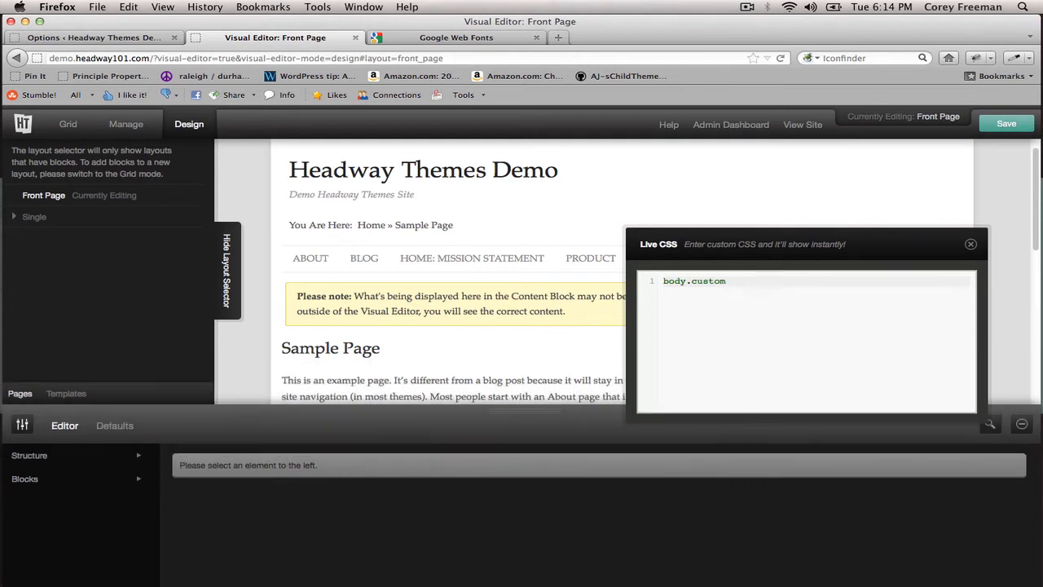
text(.entry-t)
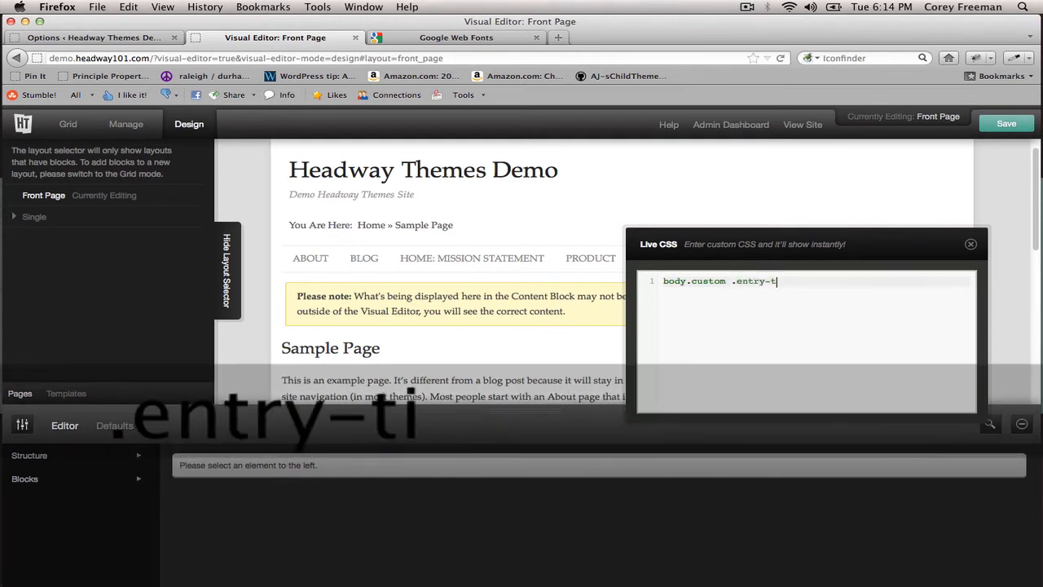
text(itle {font-family: 'Bad Script', cursive;)
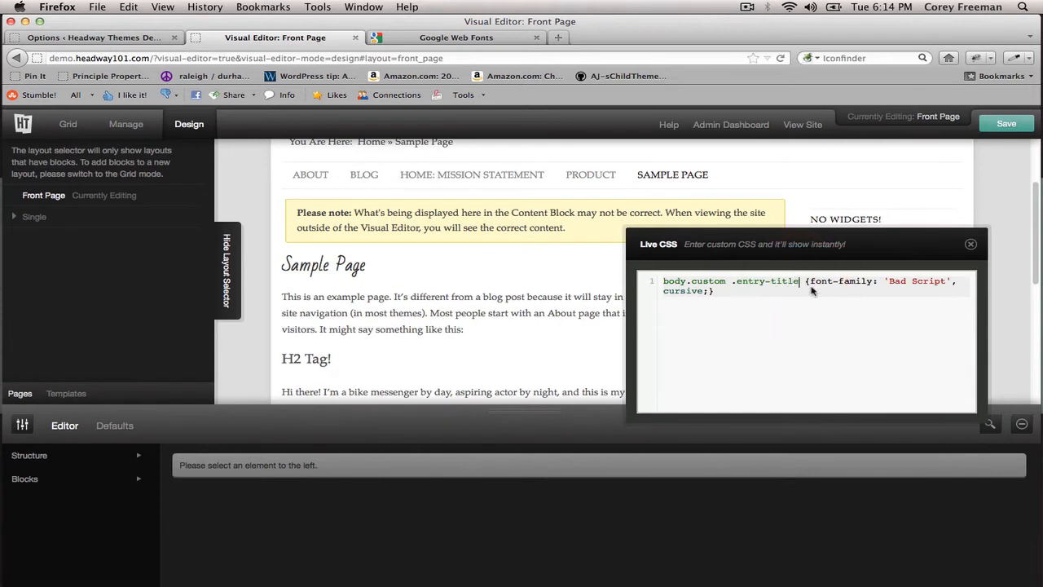
text(, body.cust)
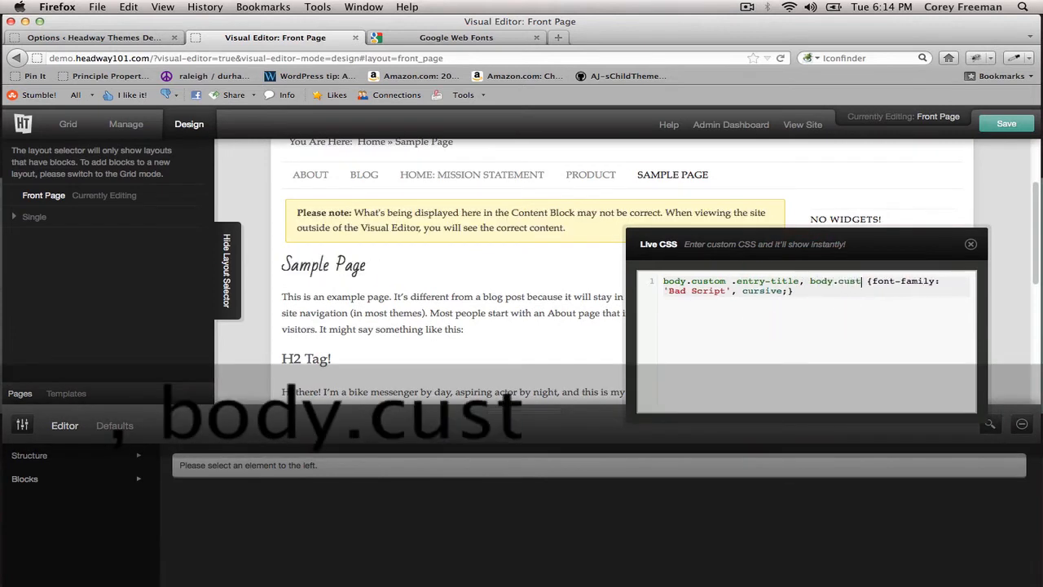
text(om, body)
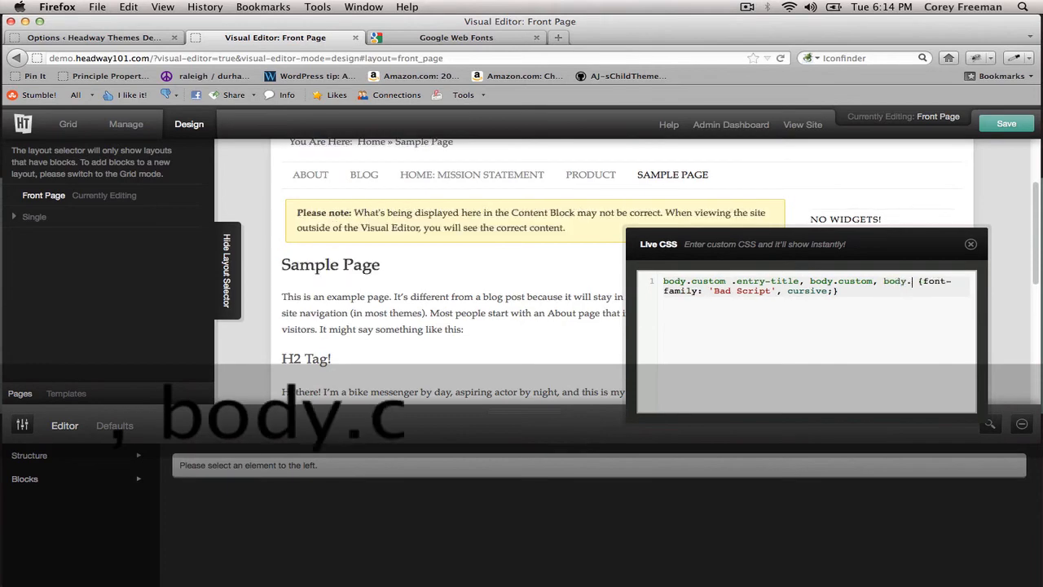
text(.entry-content)
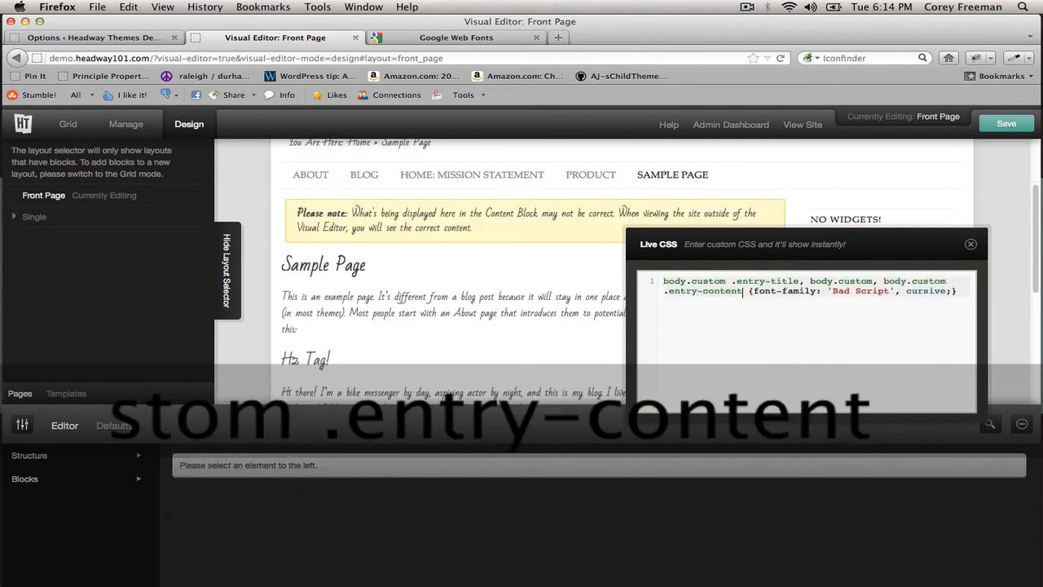
scroll(down, 3)
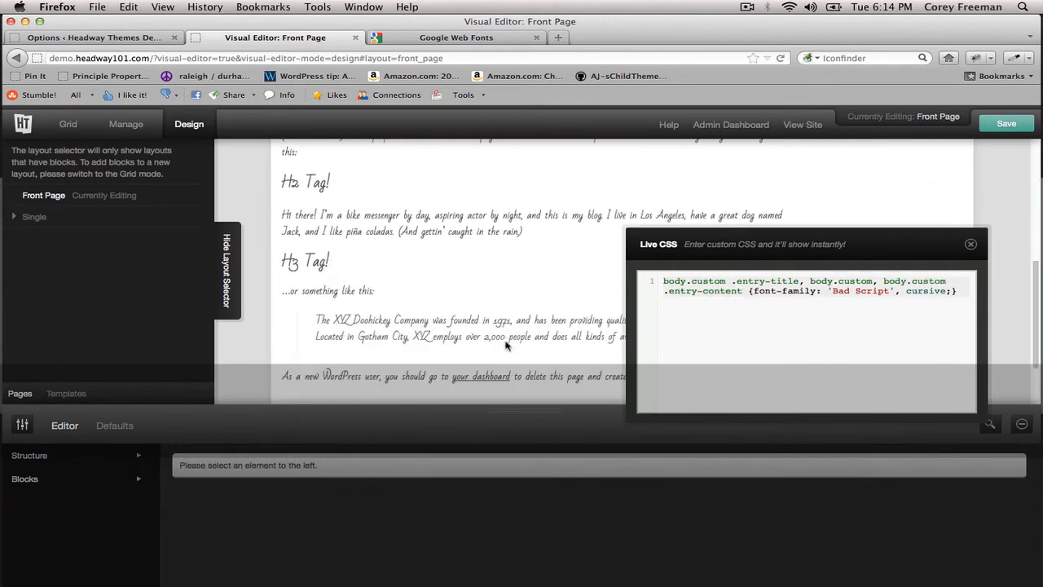
scroll(down, 3)
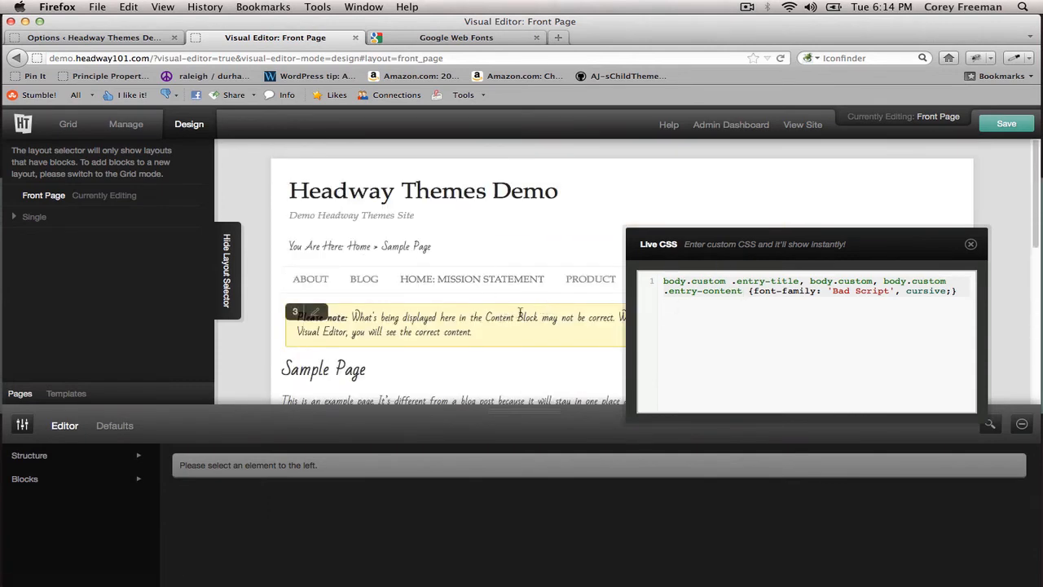
Drag the Live CSS window aside, then close it.
drag(807, 244, 686, 273)
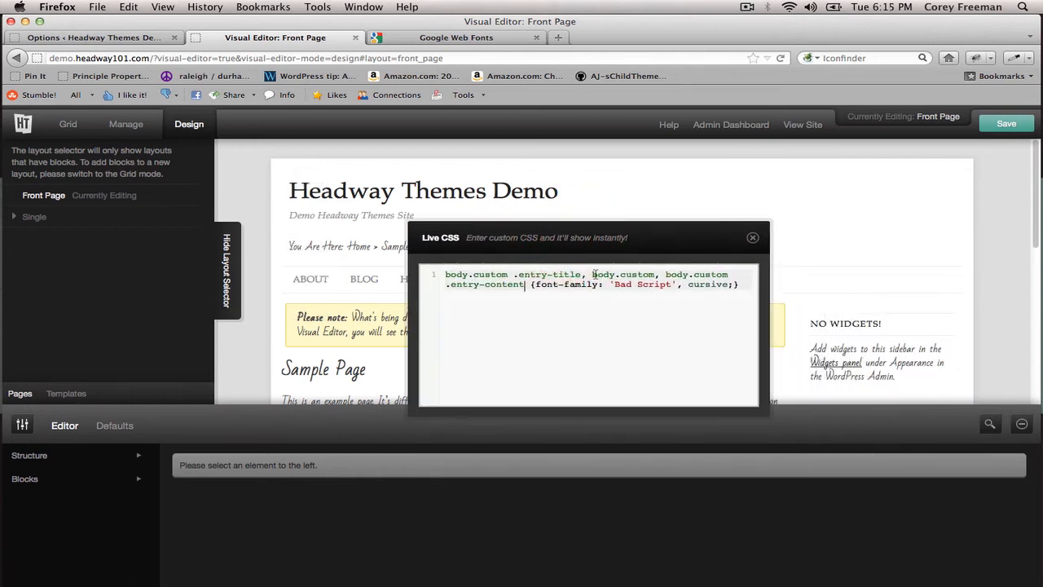
drag(520, 237, 579, 209)
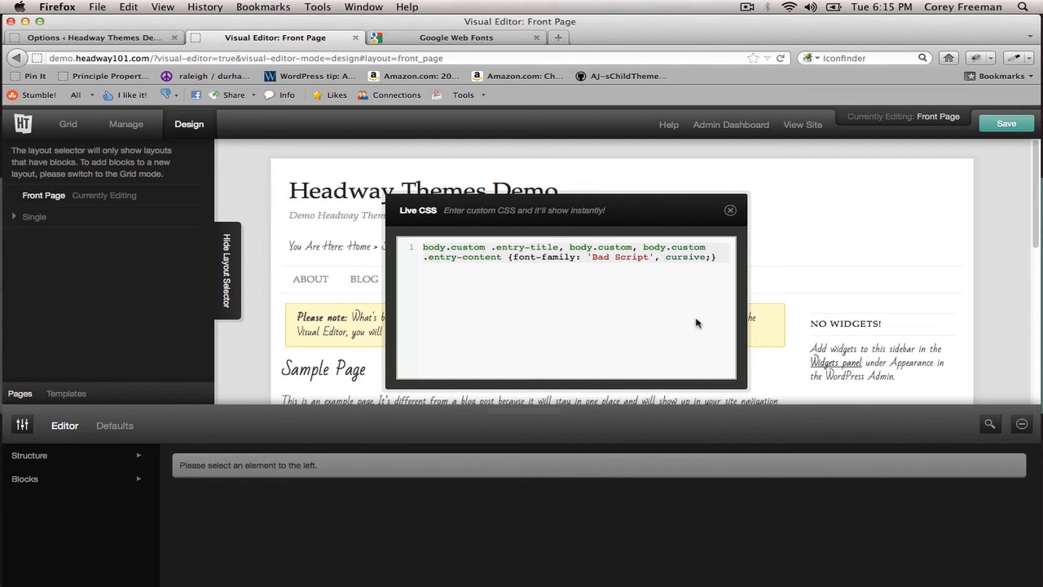
click(713, 257)
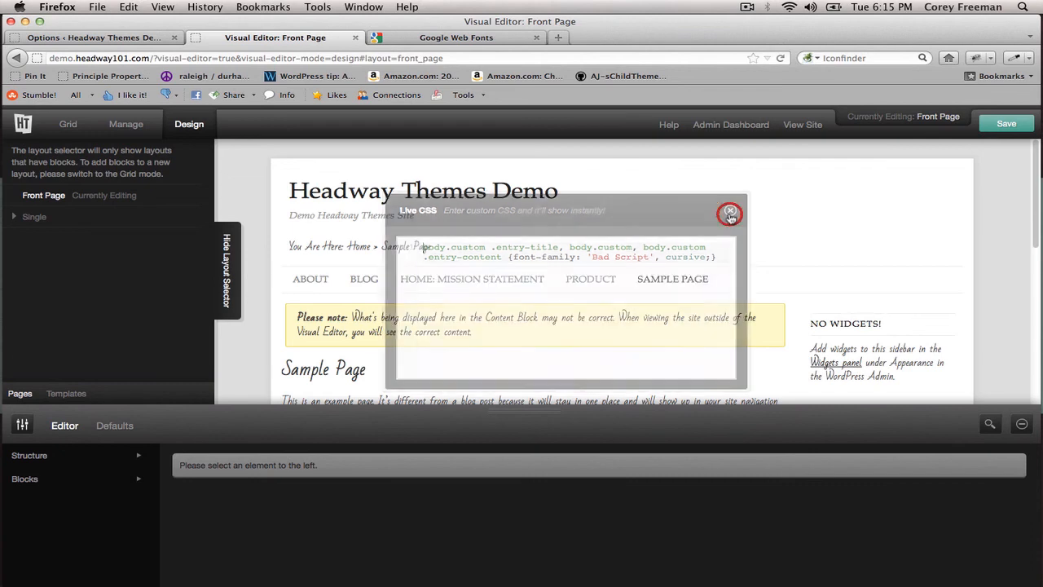
click(730, 212)
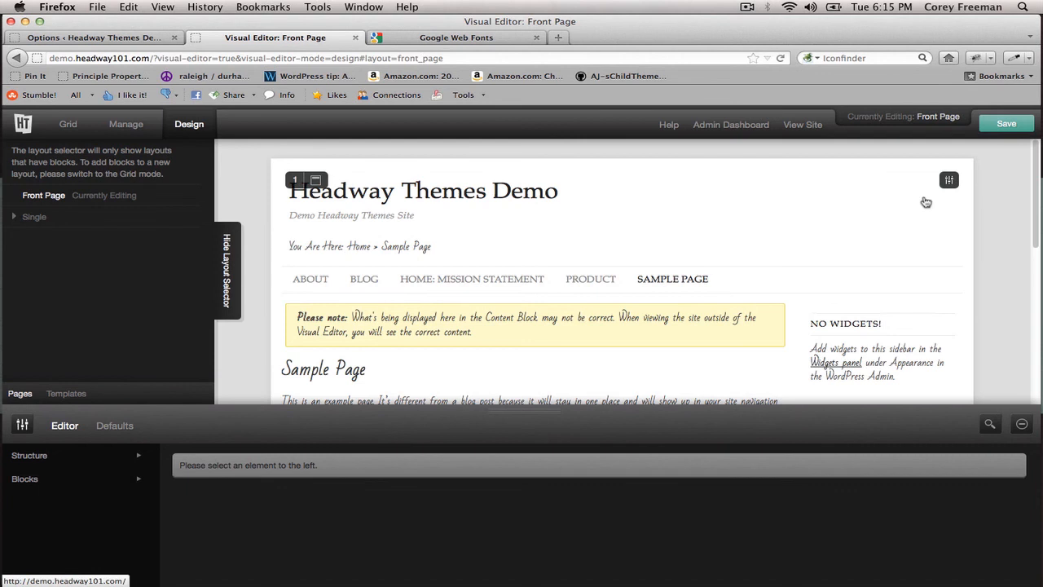